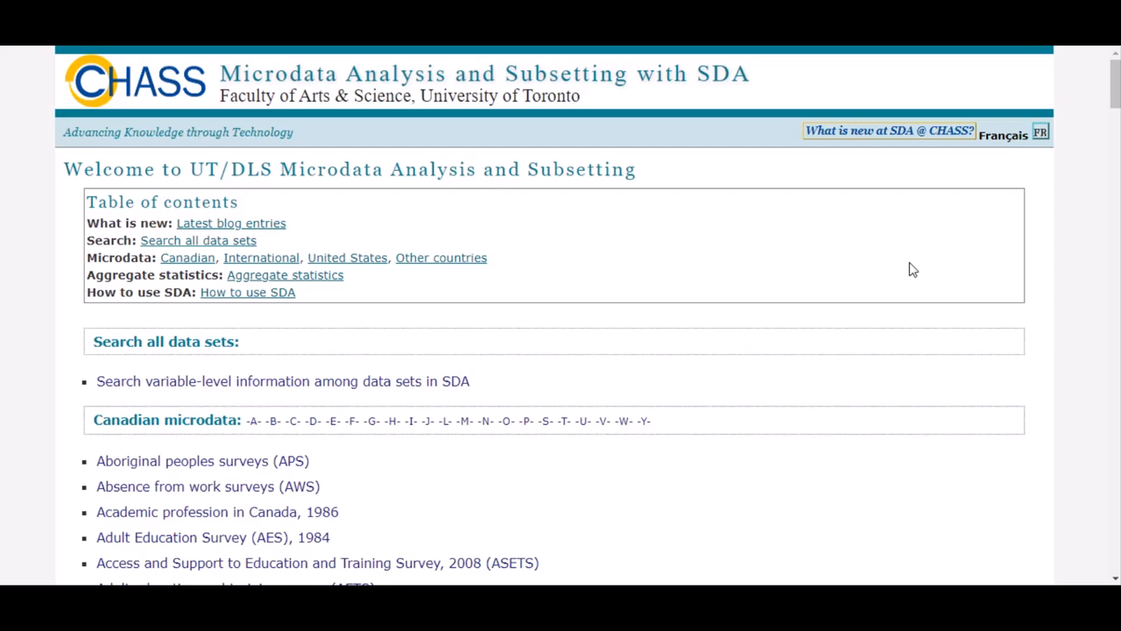
- Go to the Canadian community health surveys (CCHS) page from the microdata list
scroll(down, 3)
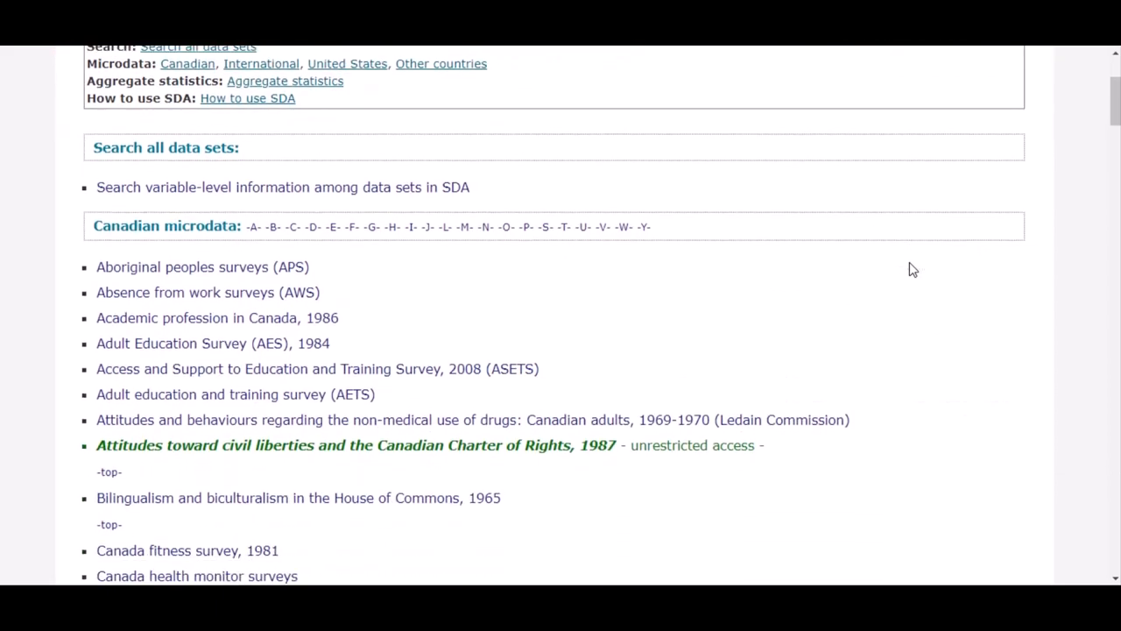
scroll(down, 3)
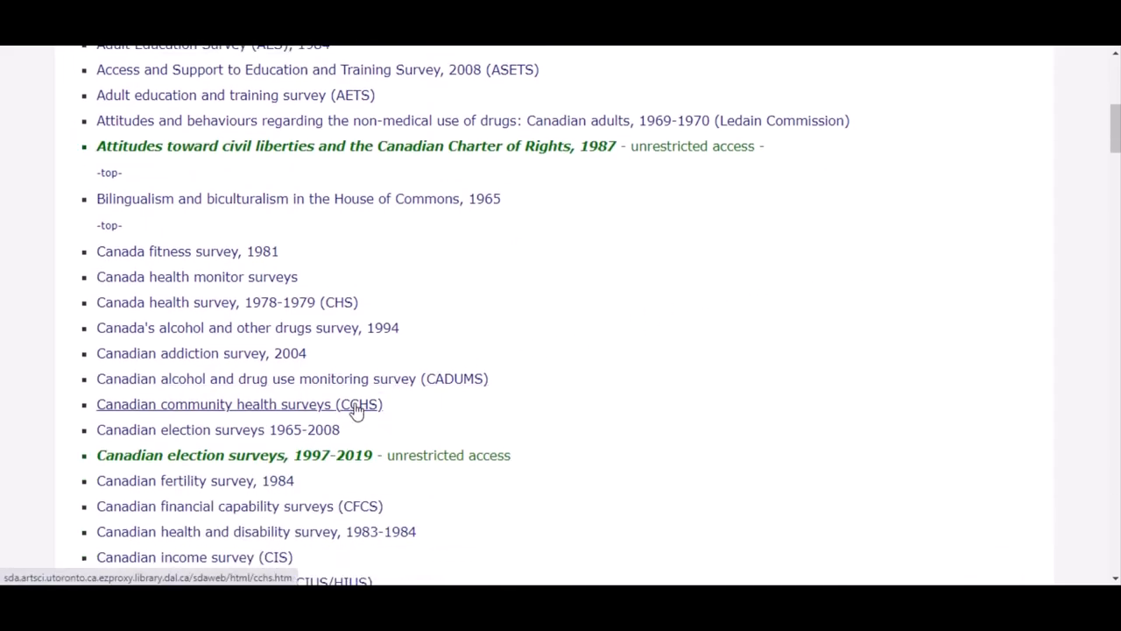
click(215, 403)
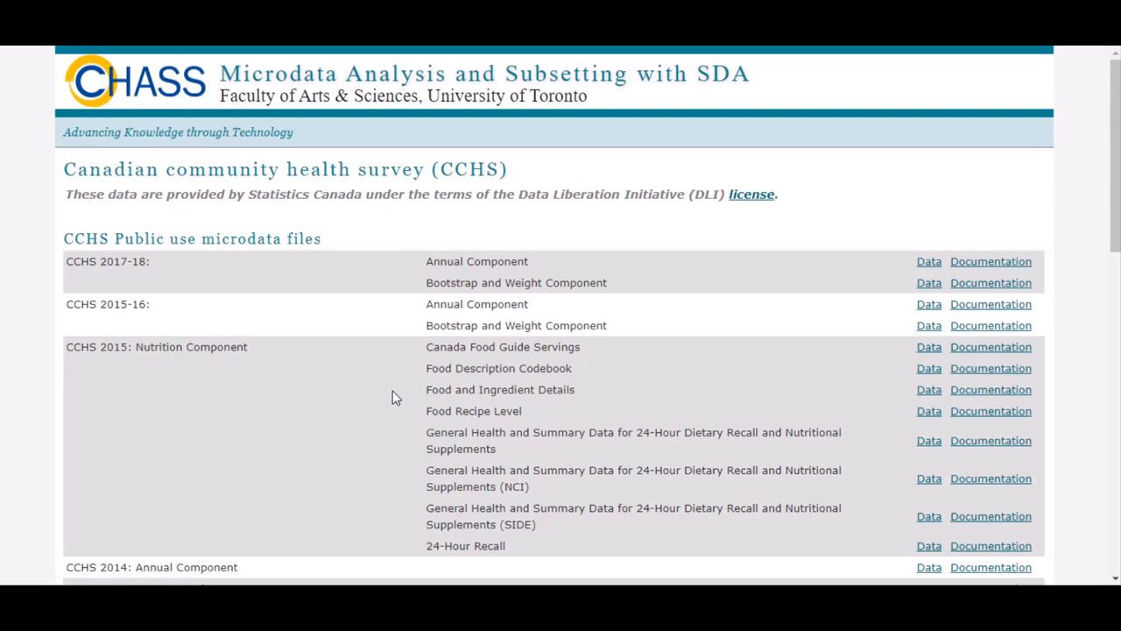
mouse_move(841, 279)
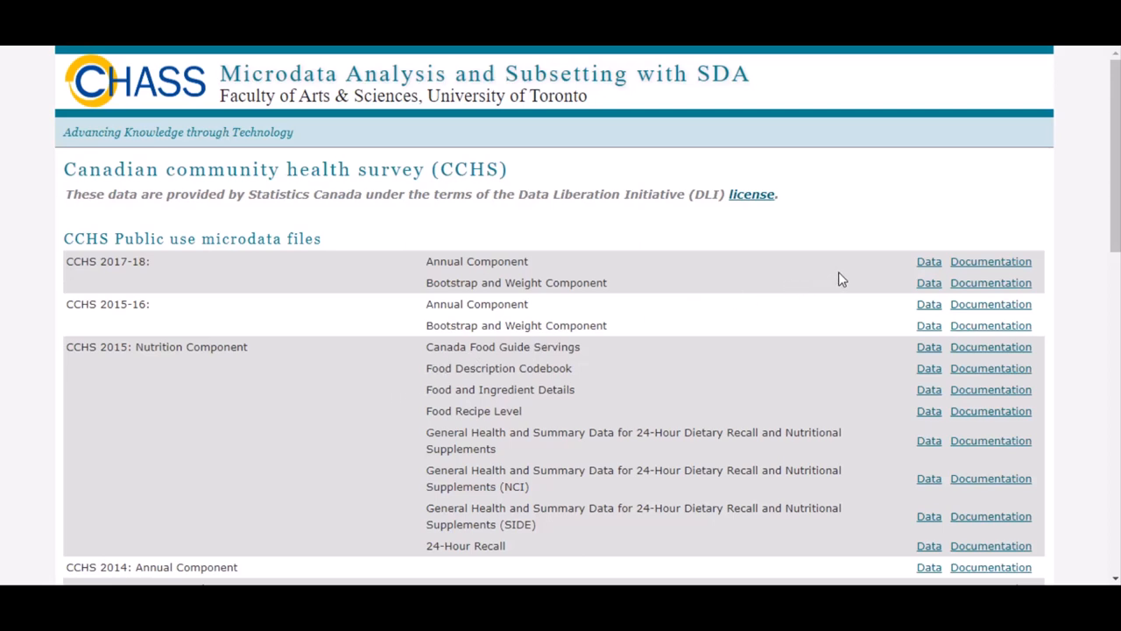
mouse_move(928, 266)
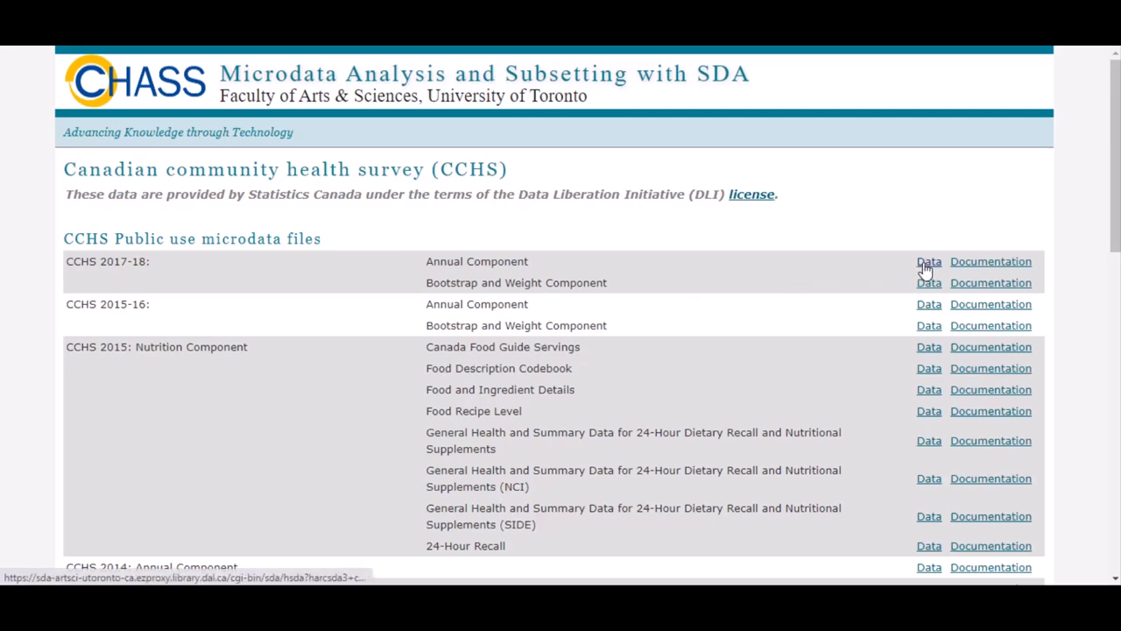
- Load the CCHS 2017-18 Annual Component data and browse the ALC: Alcohol use group
click(929, 261)
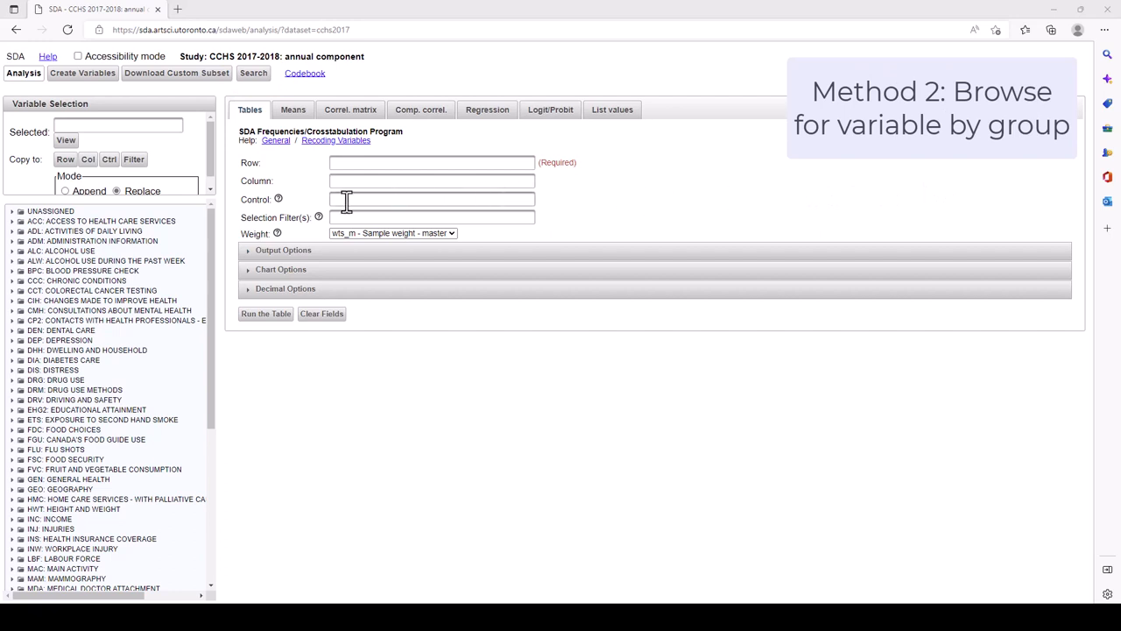
click(7, 238)
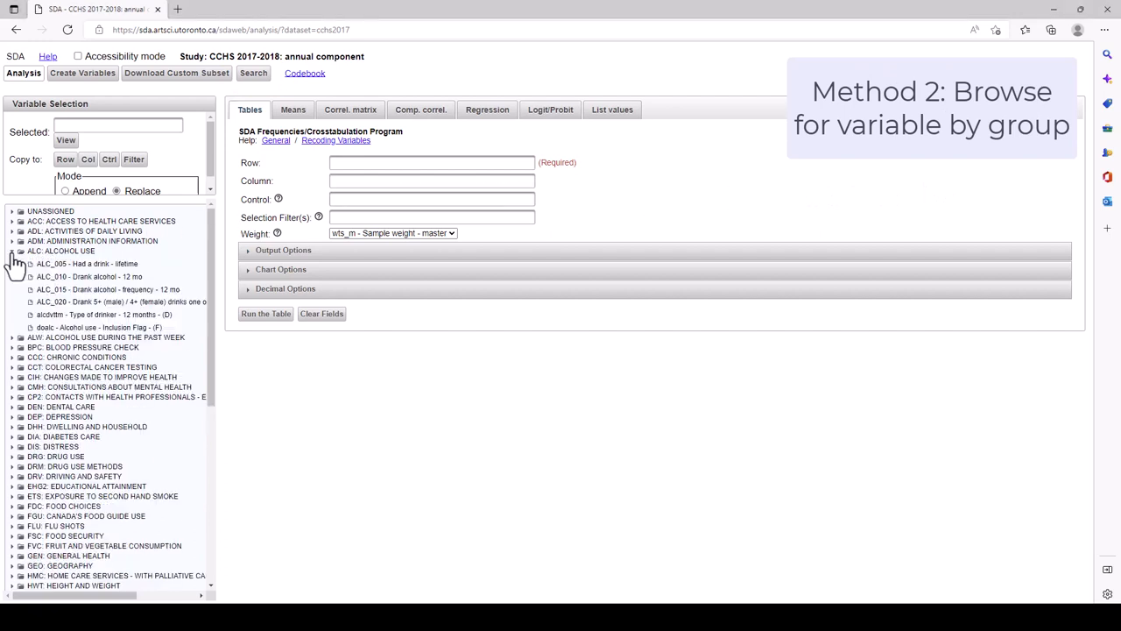
click(88, 262)
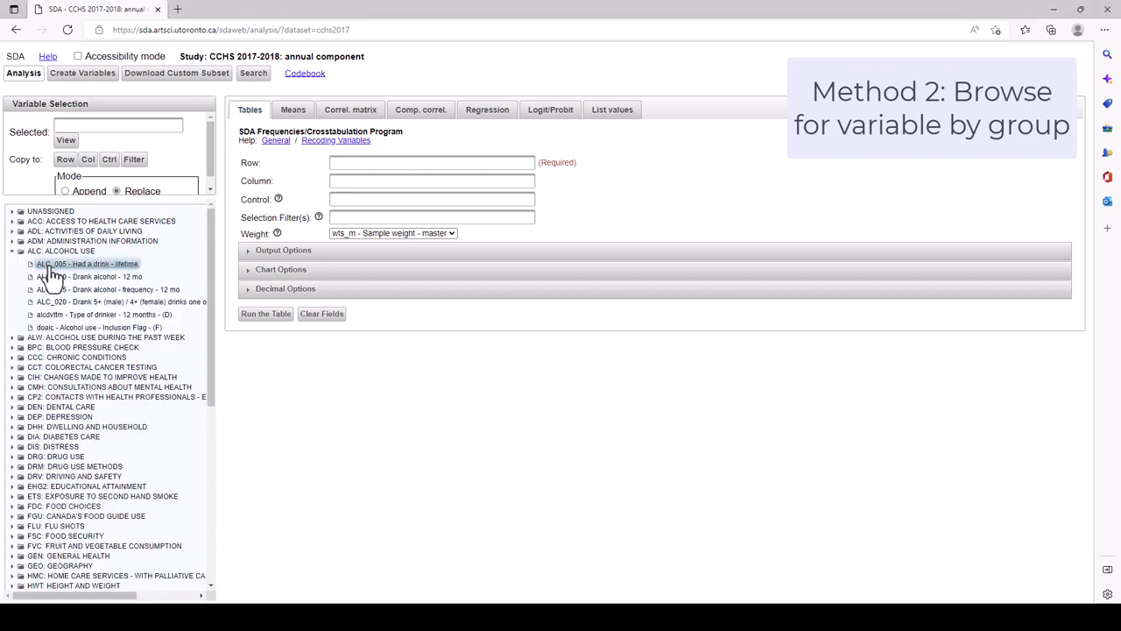
click(86, 263)
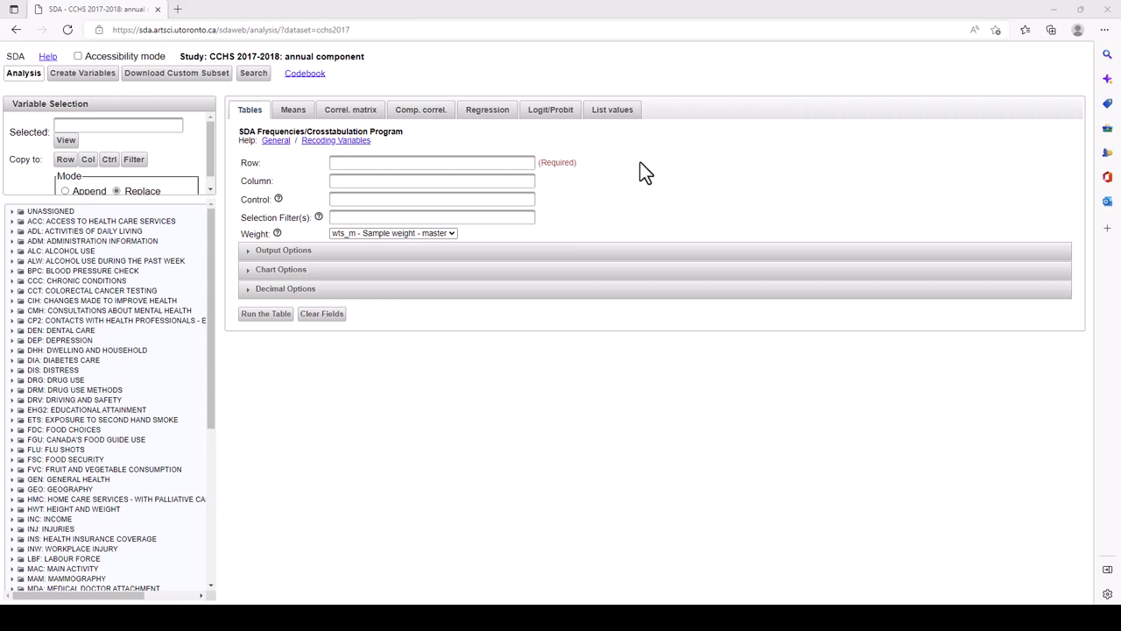
mouse_move(386, 94)
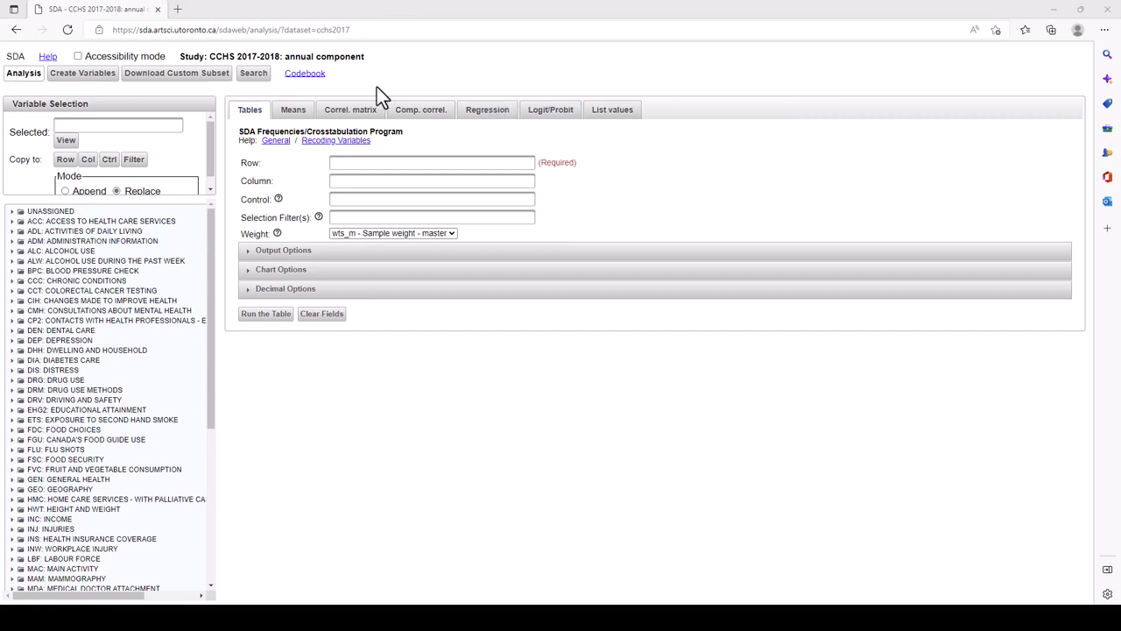
- Search variables for 'life' and select gendvsel, satisfaction with life in general
click(252, 74)
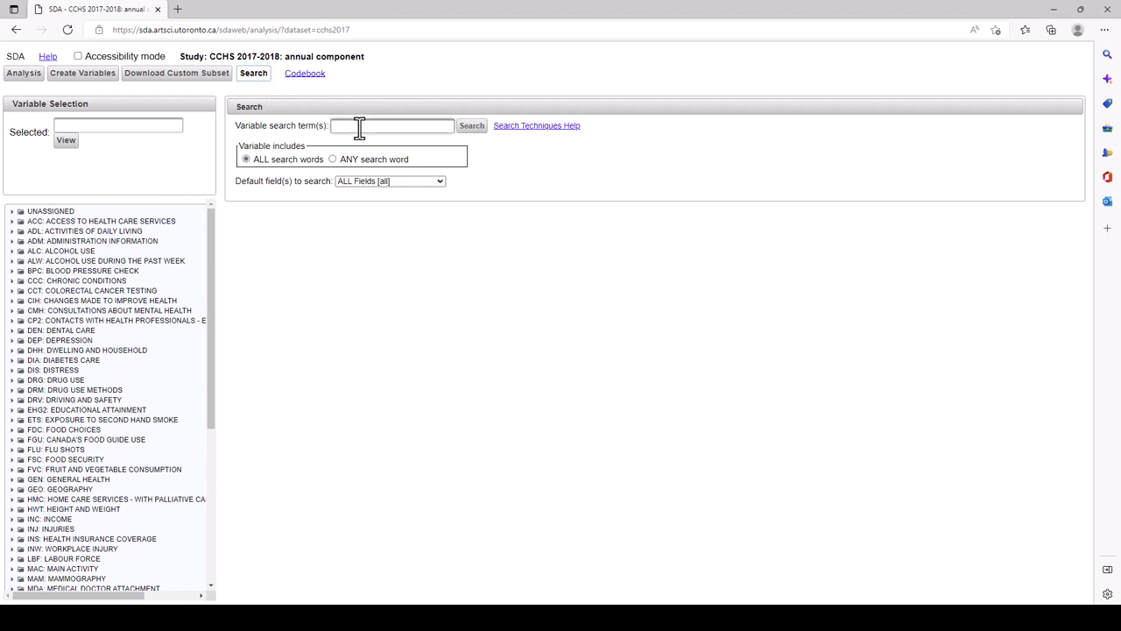
text(life)
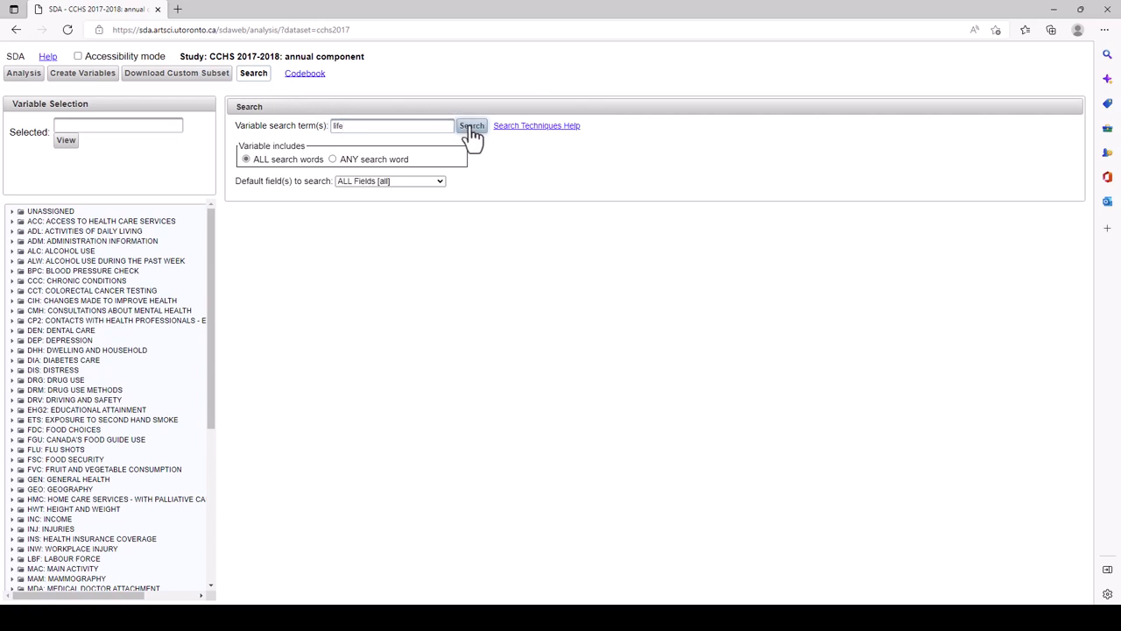
click(473, 126)
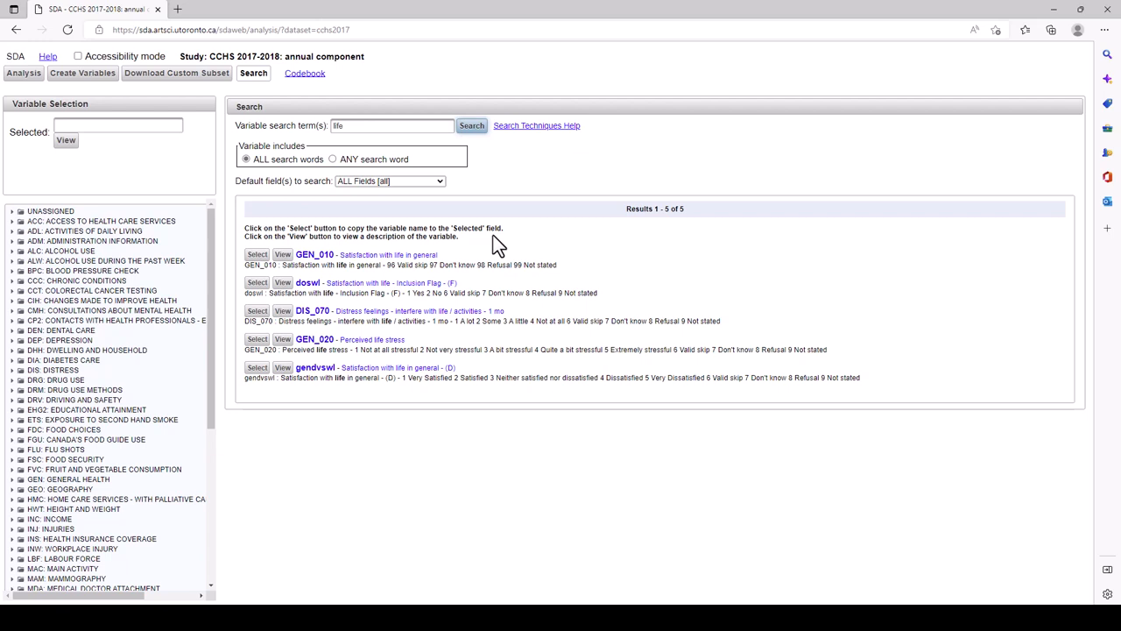
click(256, 368)
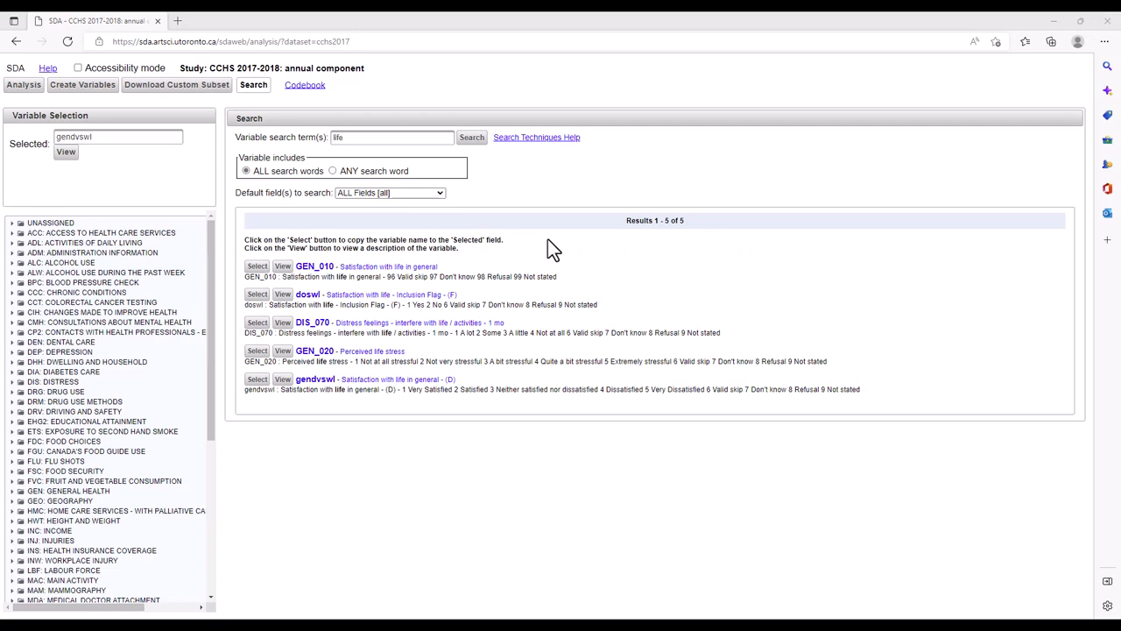
mouse_move(256, 378)
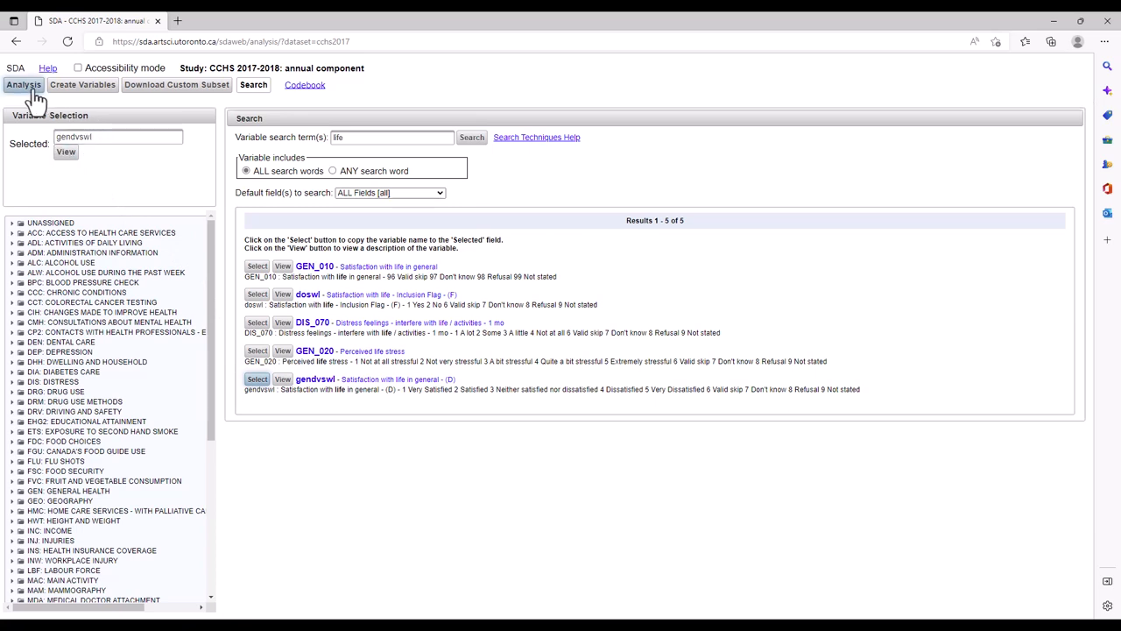
- Back on the Analysis form, copy gendvsel into the Row field
click(21, 88)
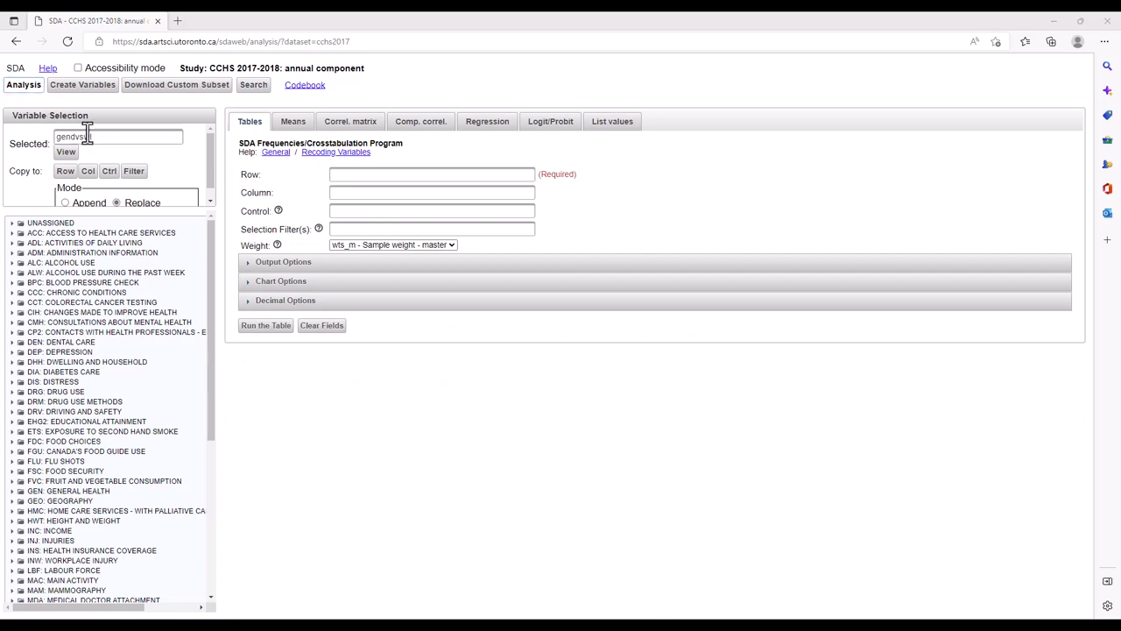
click(65, 172)
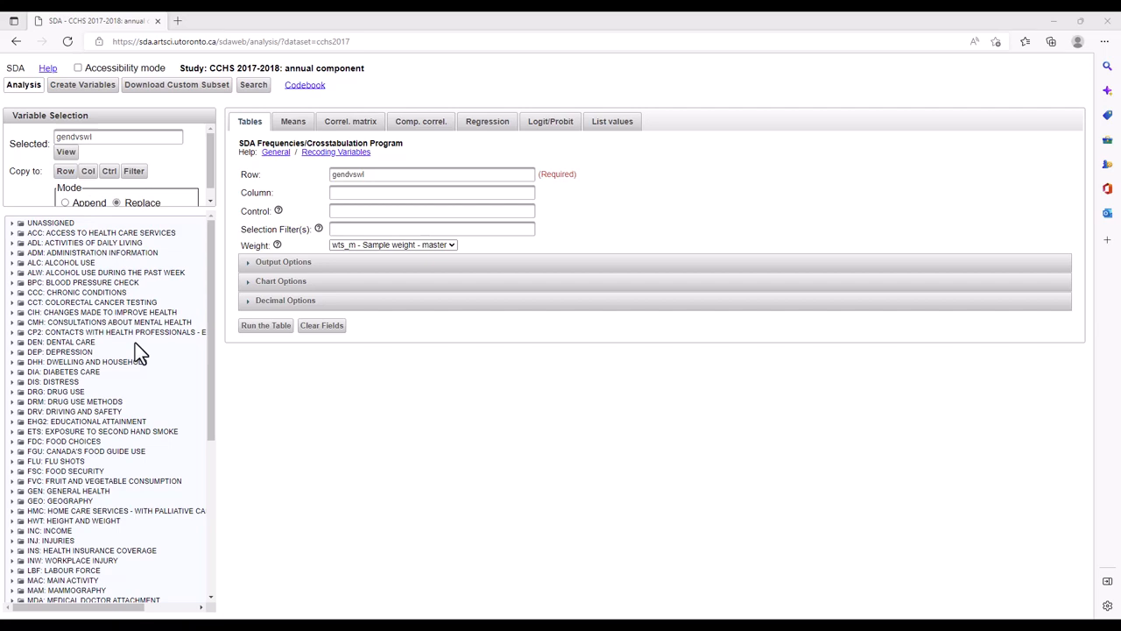
- From INC: Income, copy personal income incdgper into the Col field
scroll(down, 3)
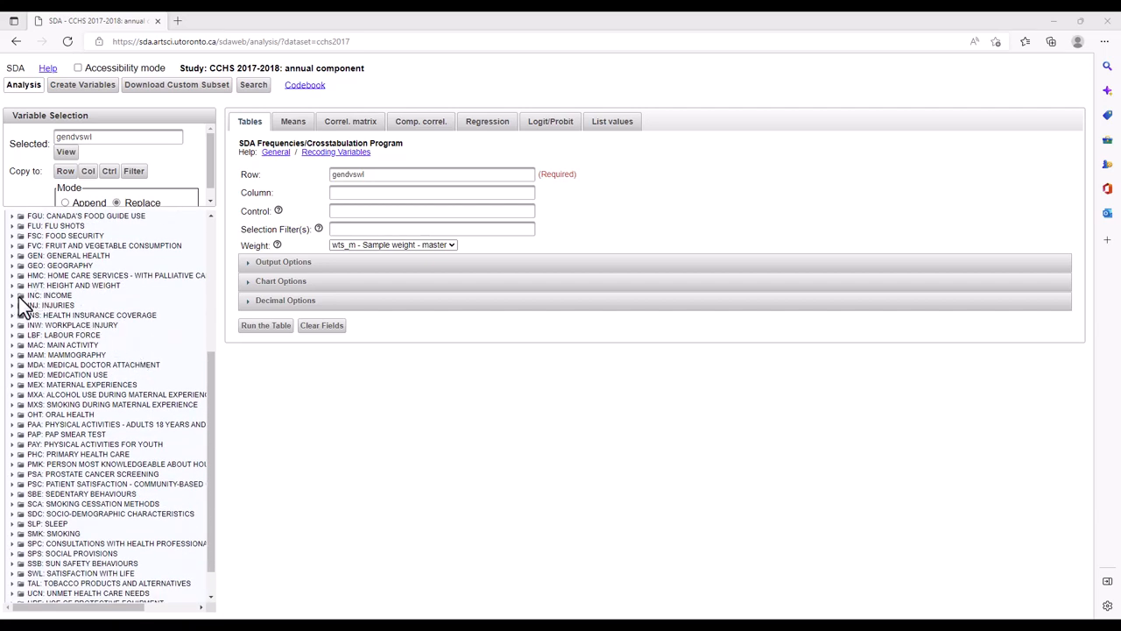
click(12, 295)
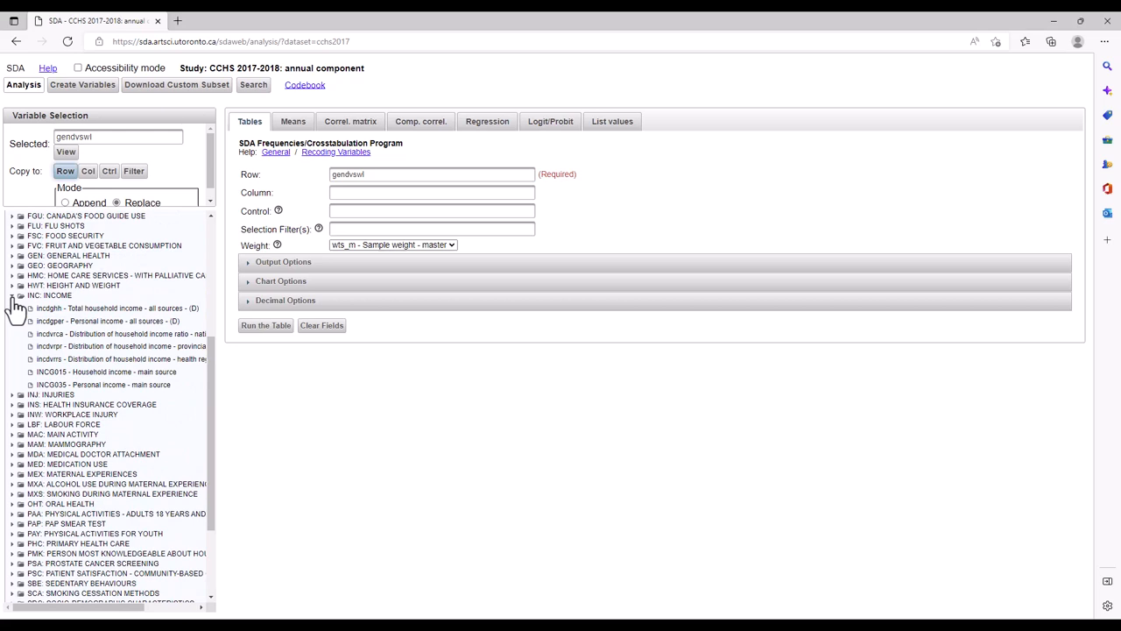
click(105, 320)
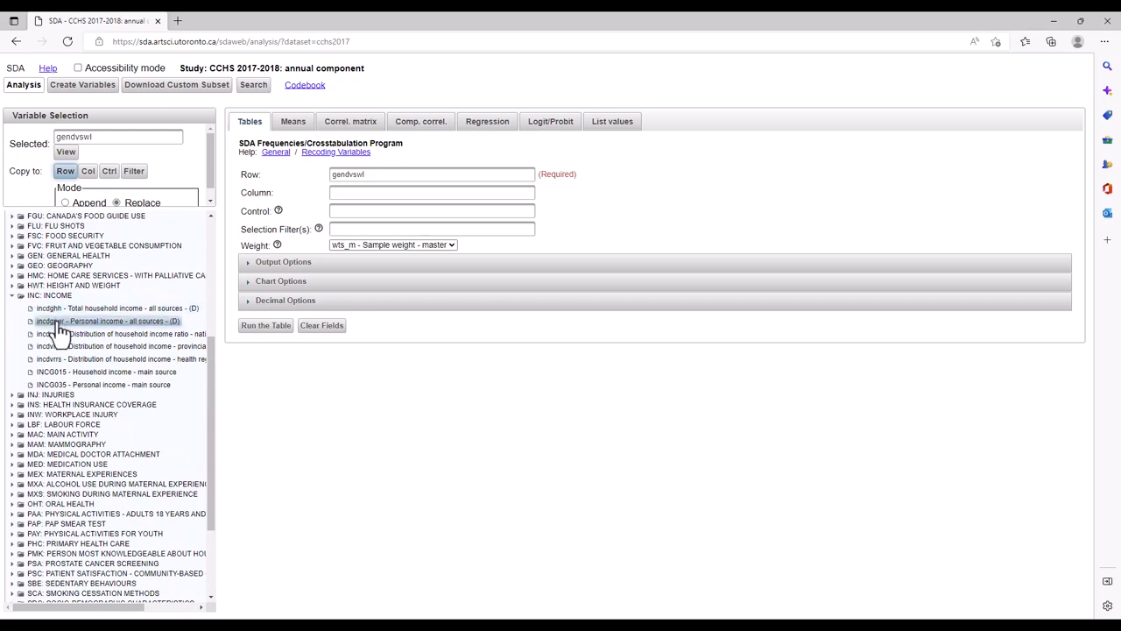
click(114, 320)
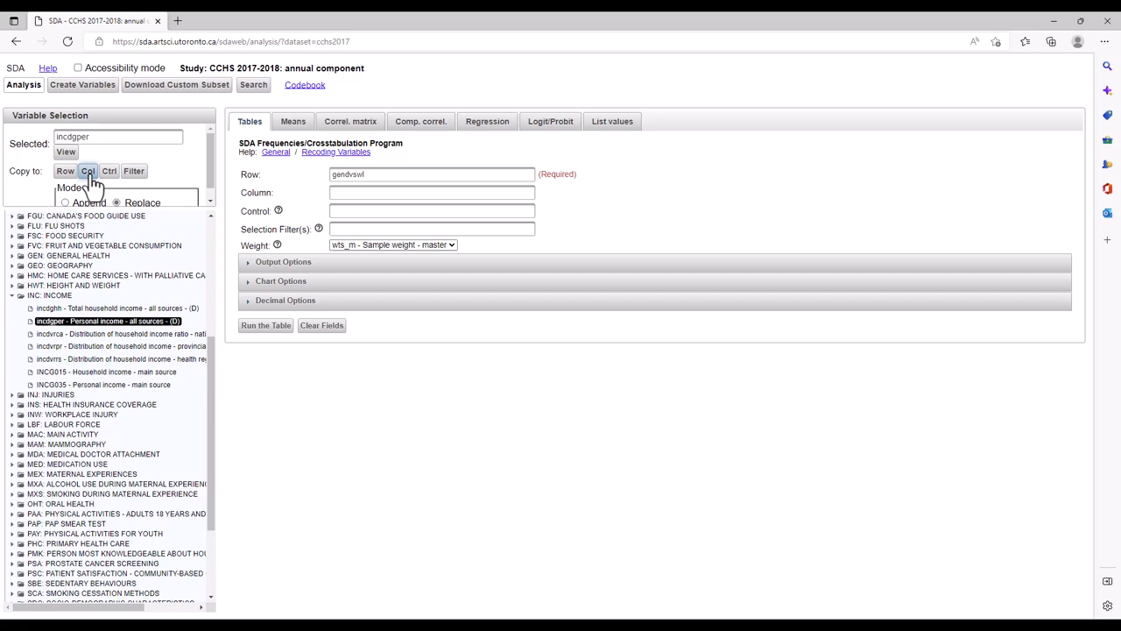
click(87, 172)
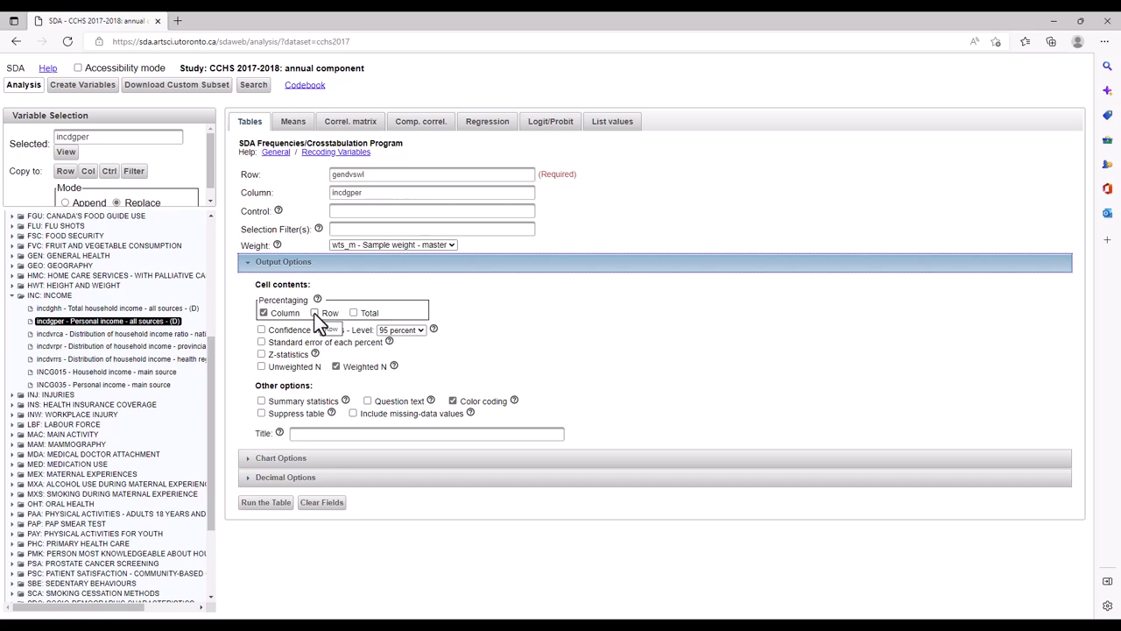
- Request row %, unweighted N and weighted N in cells, keeping color coding on
click(316, 312)
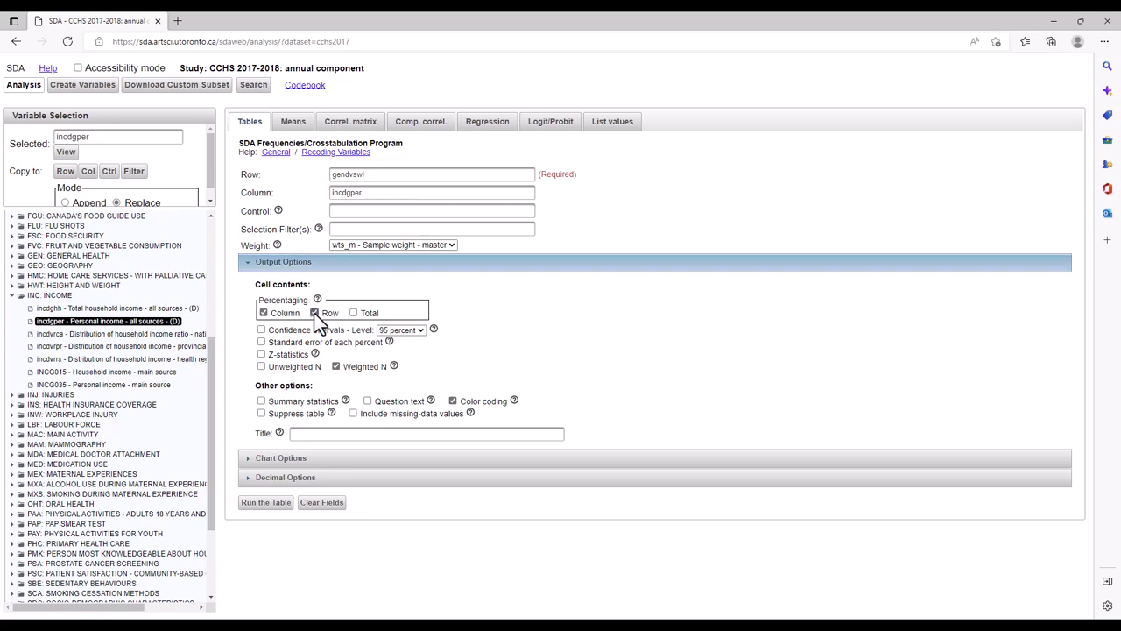
click(315, 312)
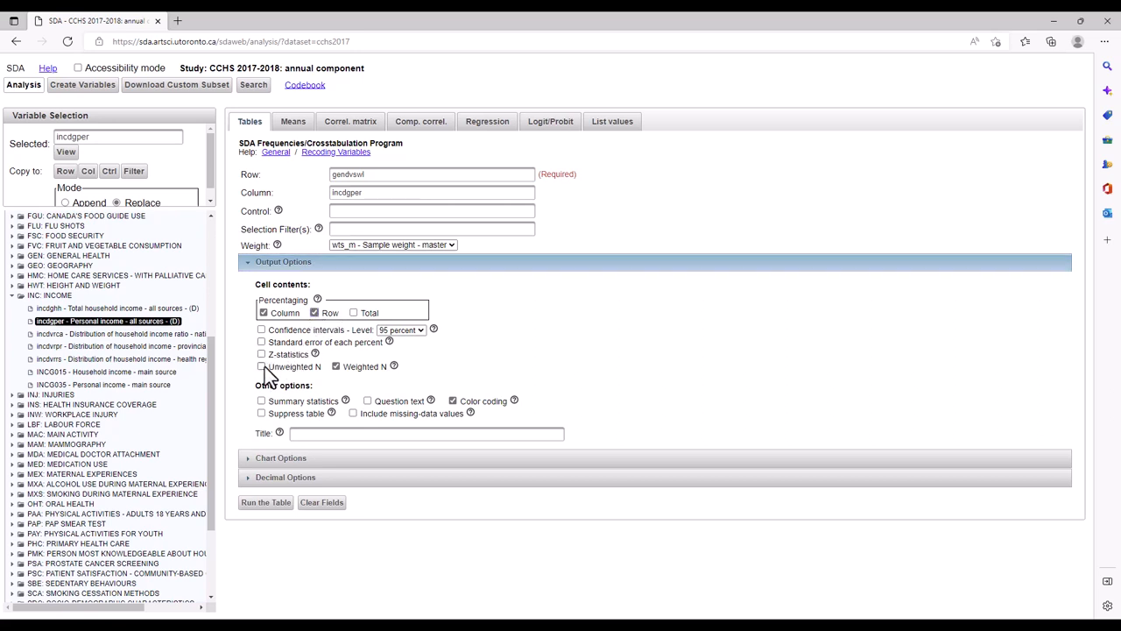
click(261, 366)
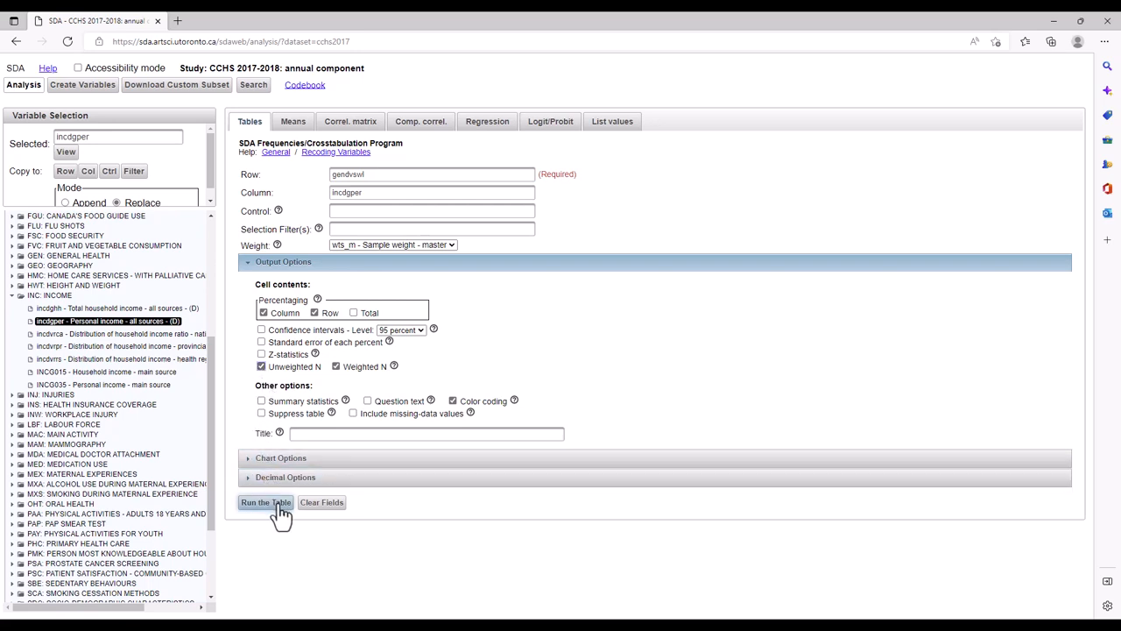
- Run the table and review the results, briefly marking the 34.2 cell
click(266, 503)
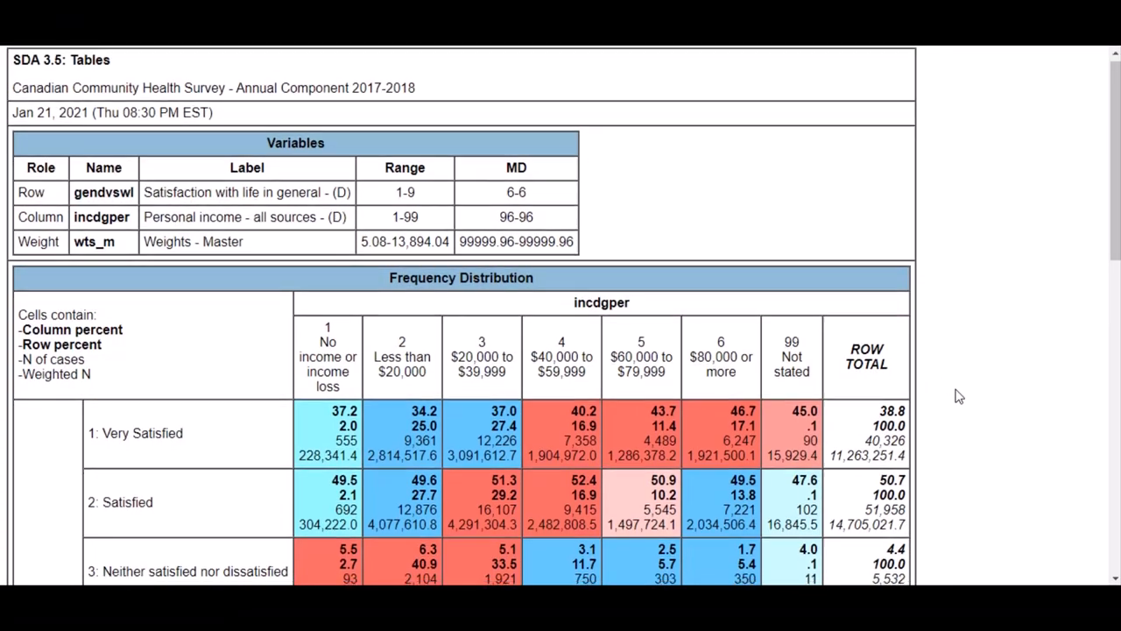
scroll(down, 3)
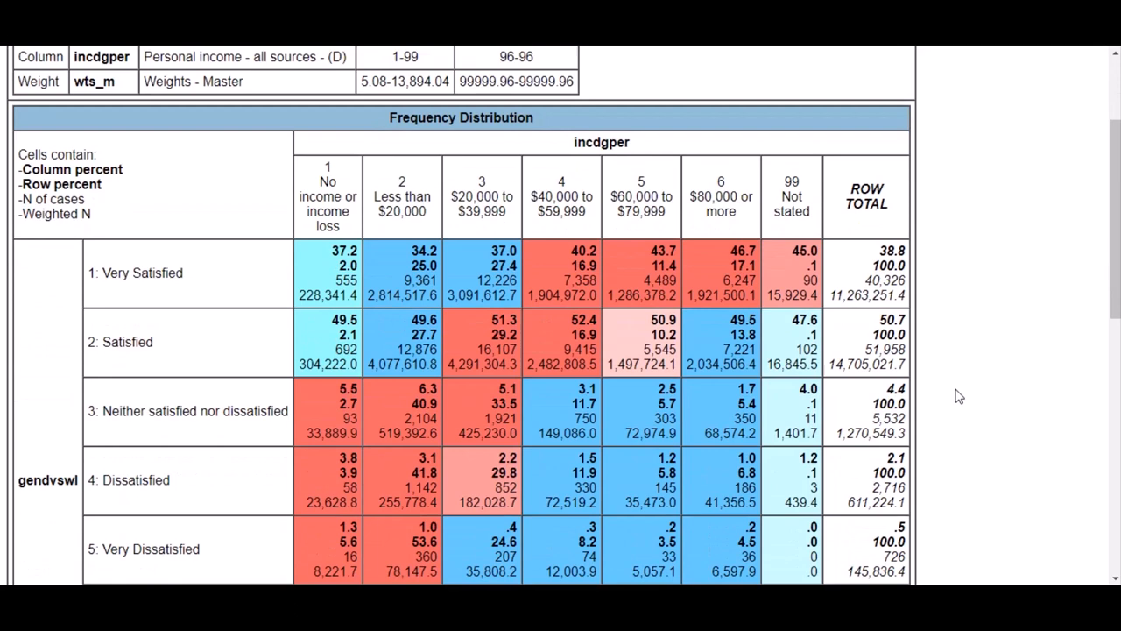
scroll(down, 3)
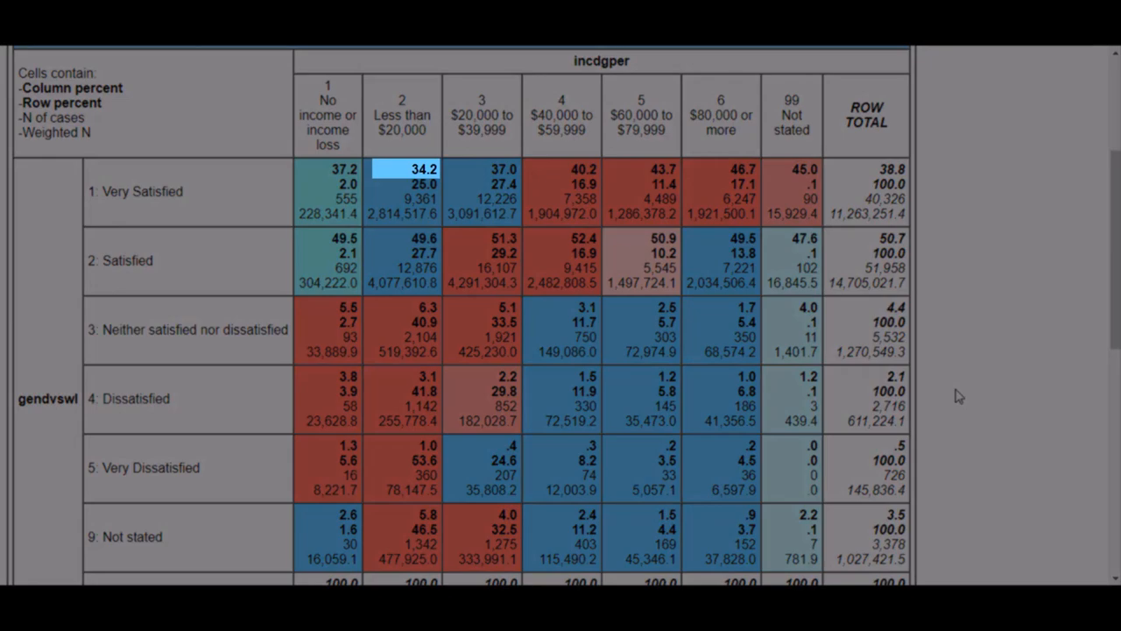
click(427, 375)
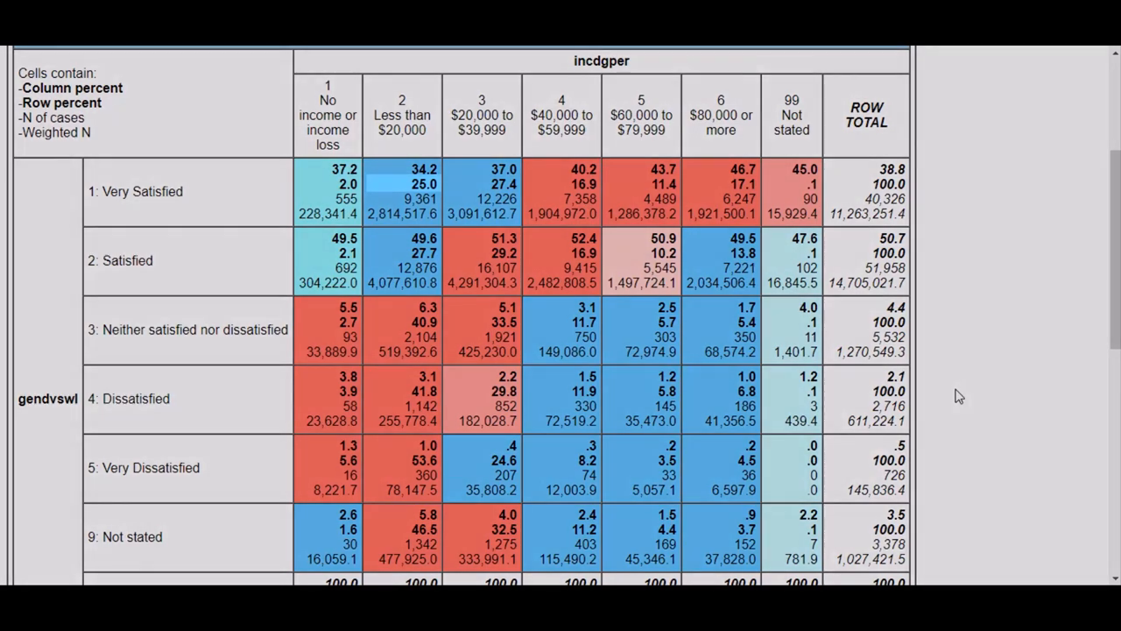
click(420, 184)
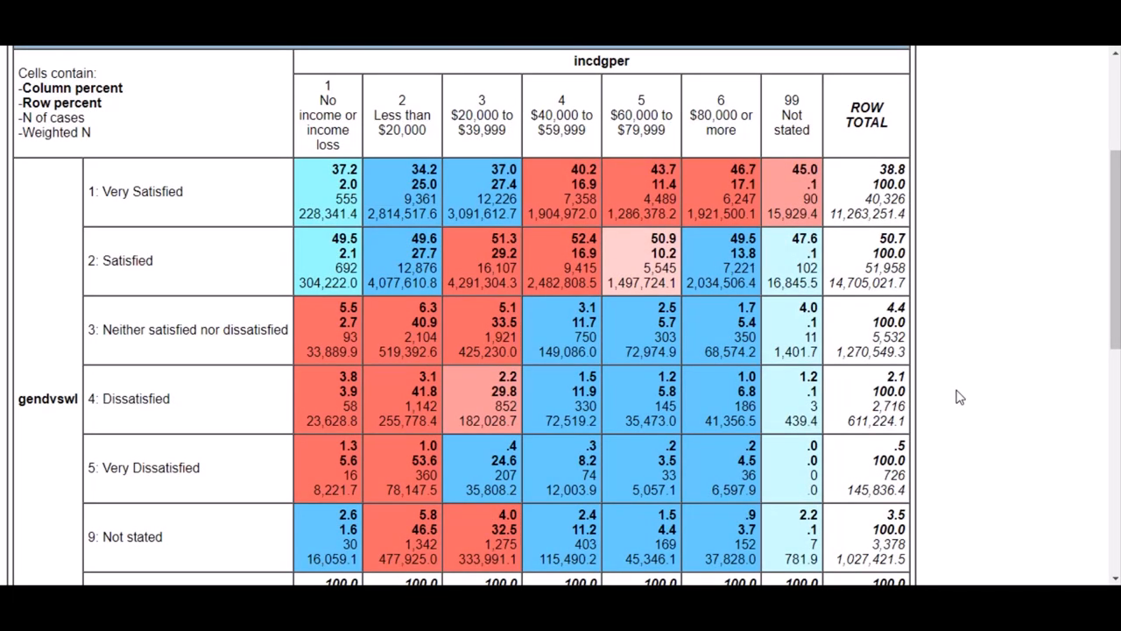
- Scroll down past the color legend to the chart and back up to the form
scroll(down, 3)
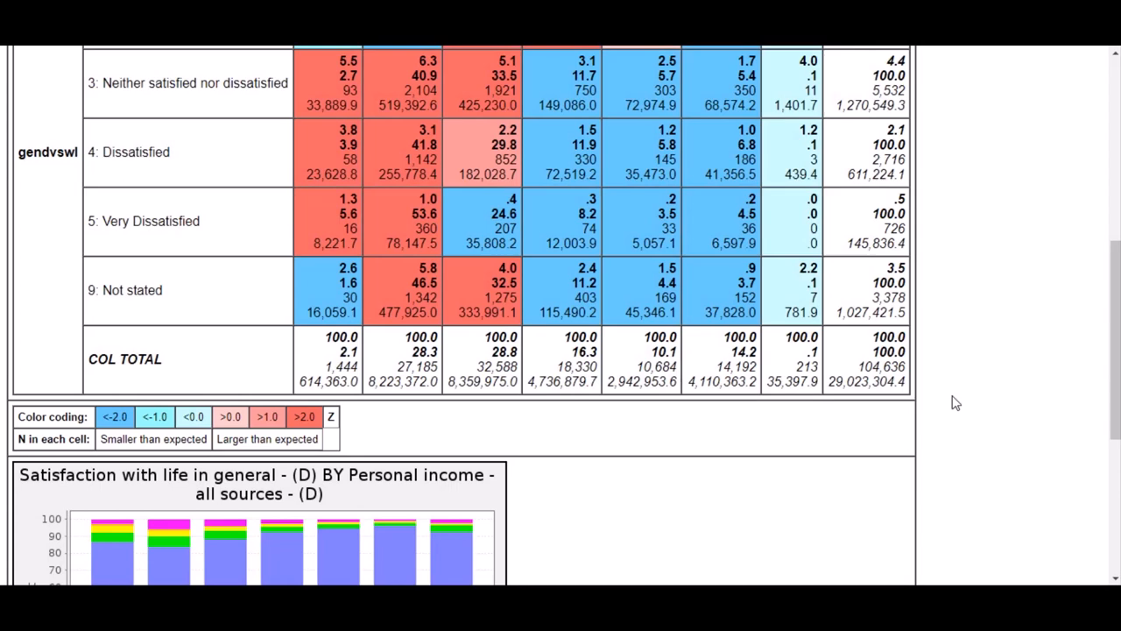
scroll(up, 3)
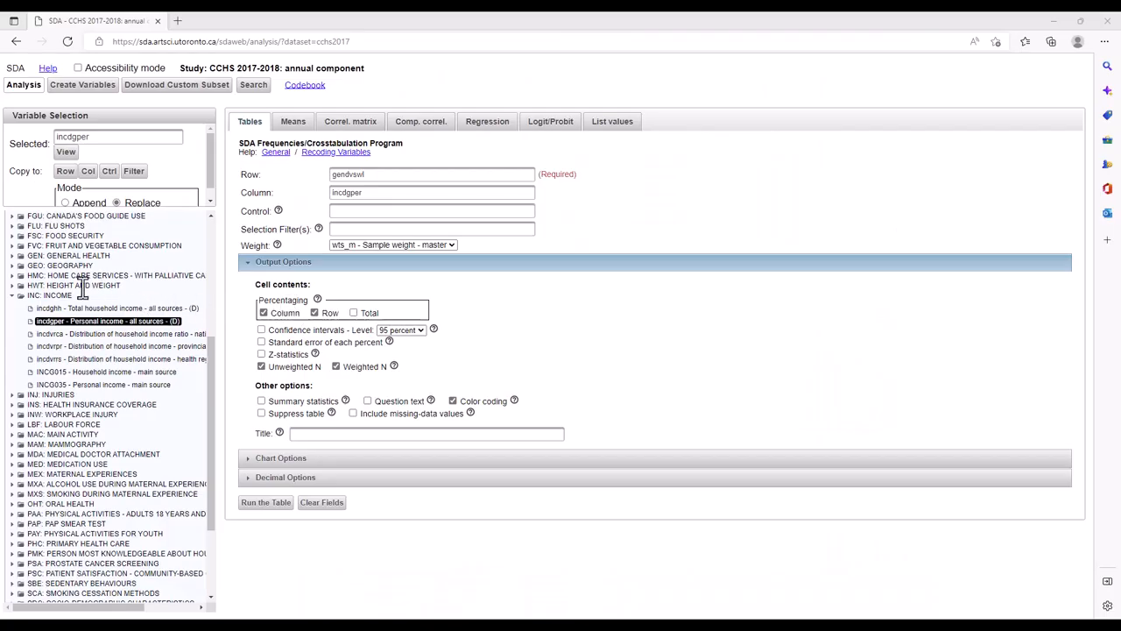
- Copy DHH_SEX to the filter and edit it to DHH_SEX(2) for females only
scroll(down, 3)
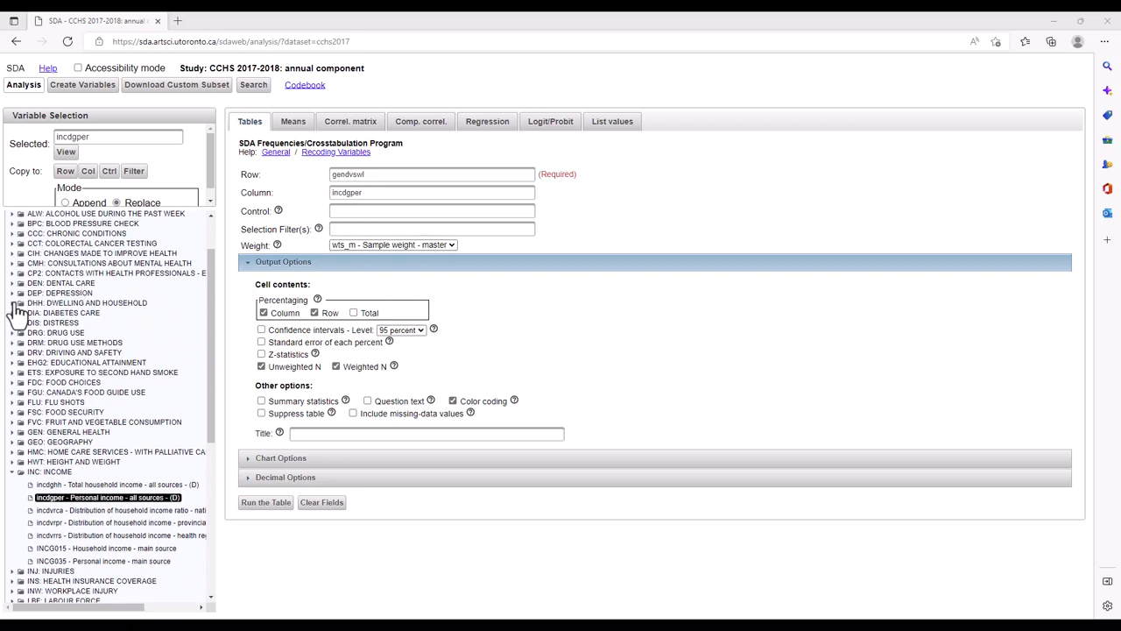
click(21, 301)
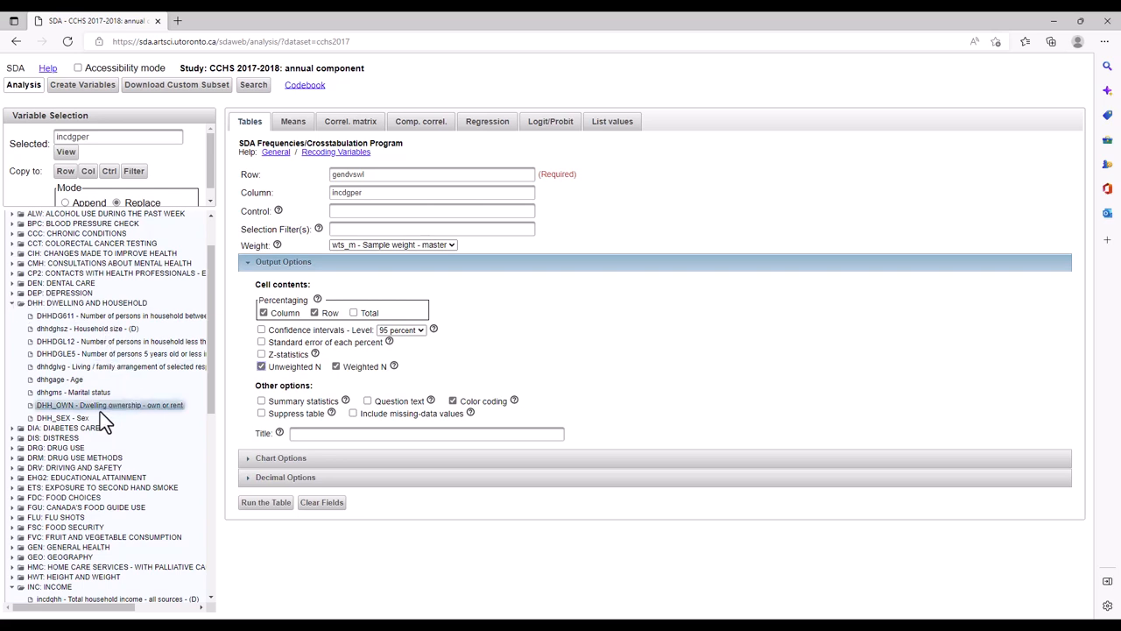
click(54, 434)
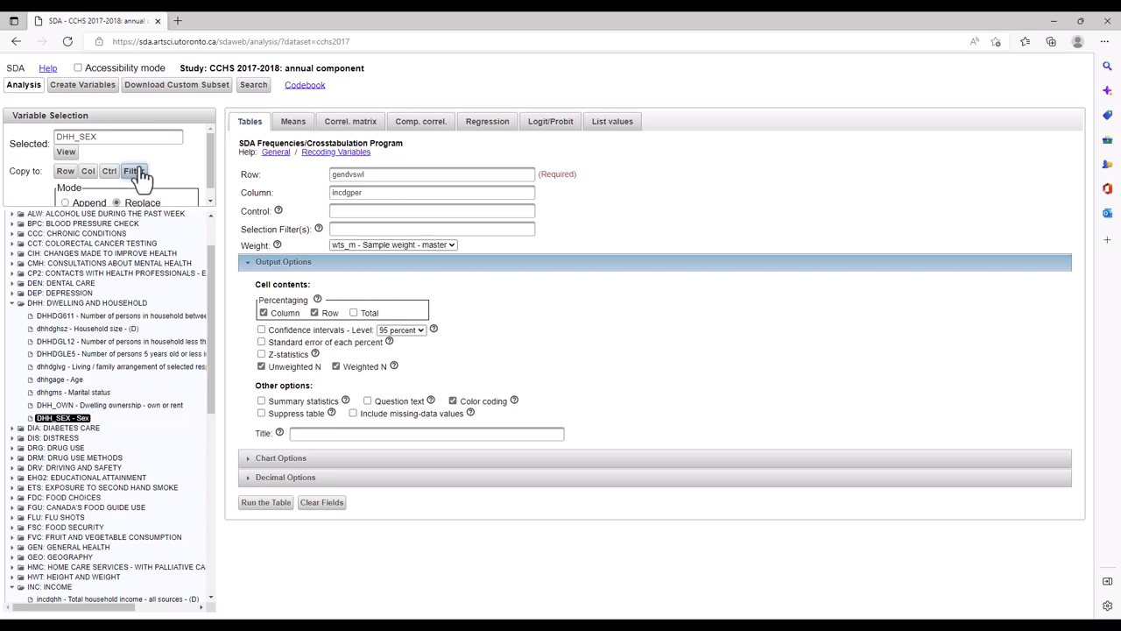
click(133, 172)
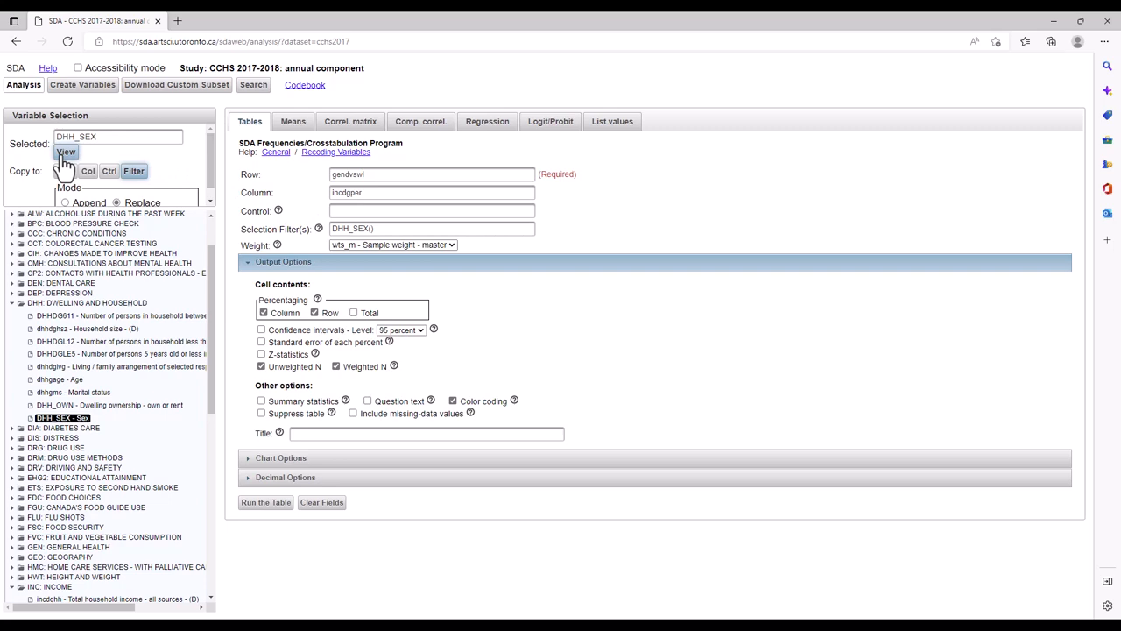
click(67, 154)
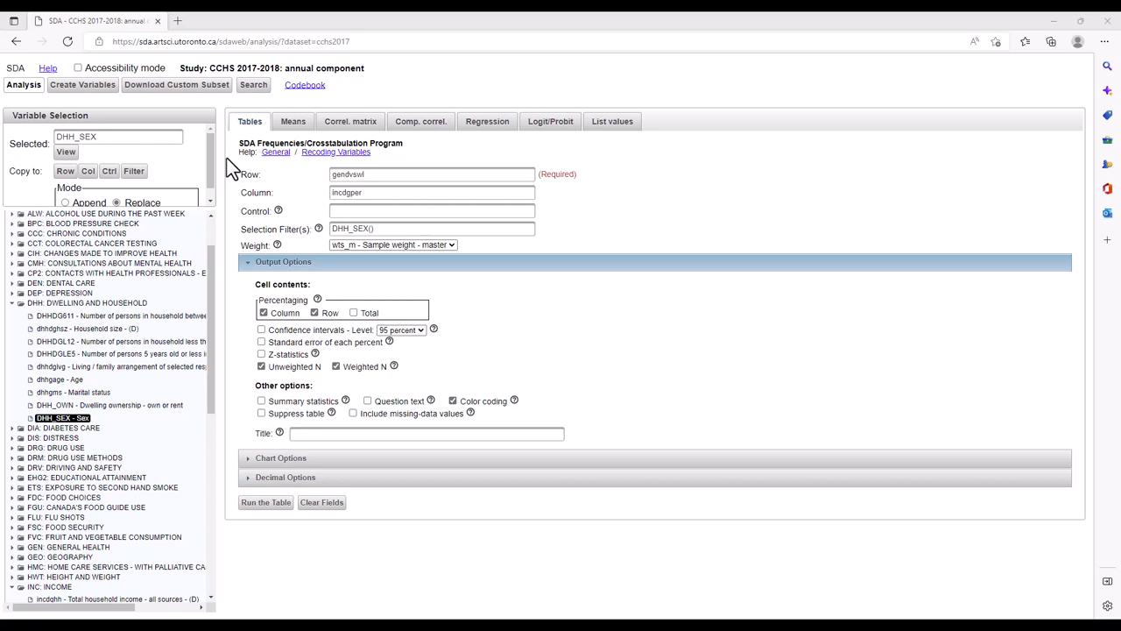
mouse_move(238, 184)
text(2)
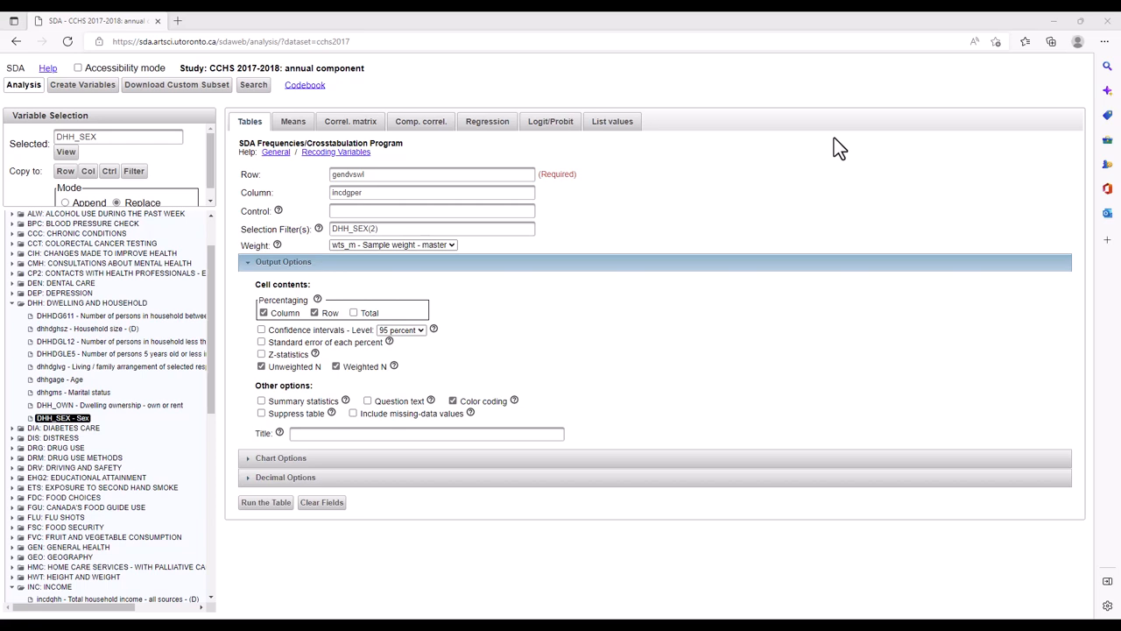
click(119, 137)
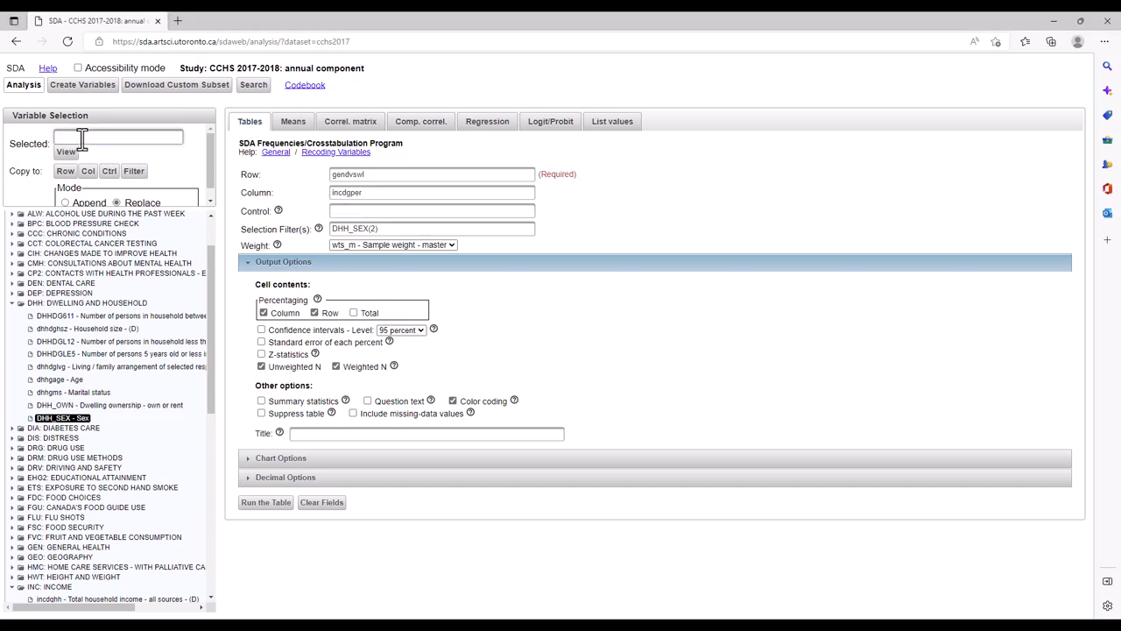
- Enter GEO_PRV in Selected and copy it into the Ctrl field
text(GEO)
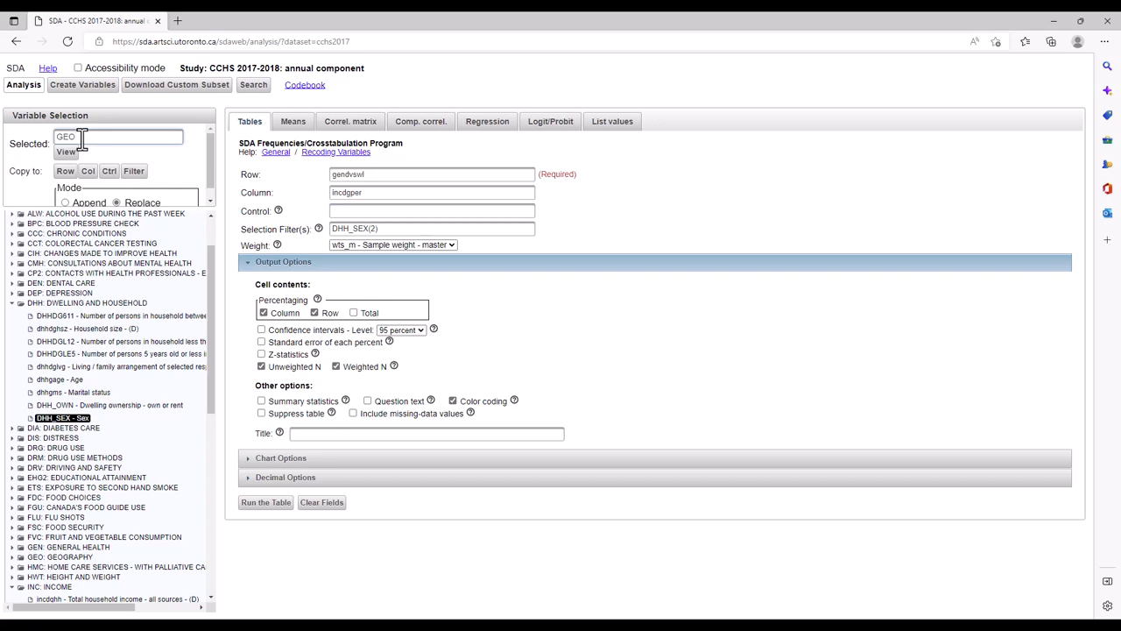
text(_RV)
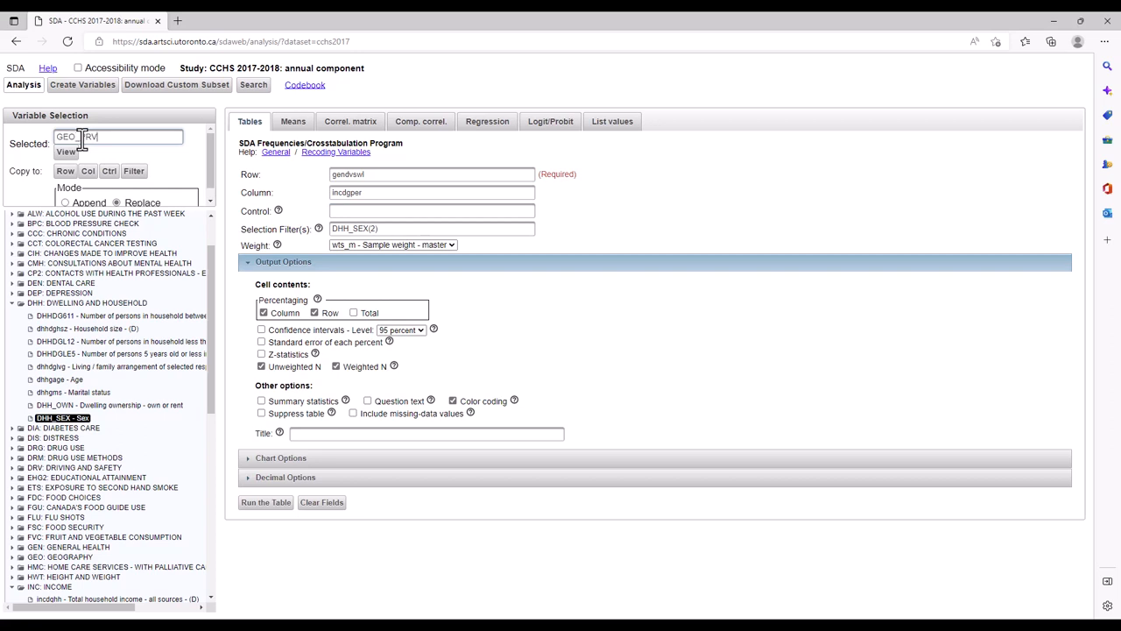
click(108, 171)
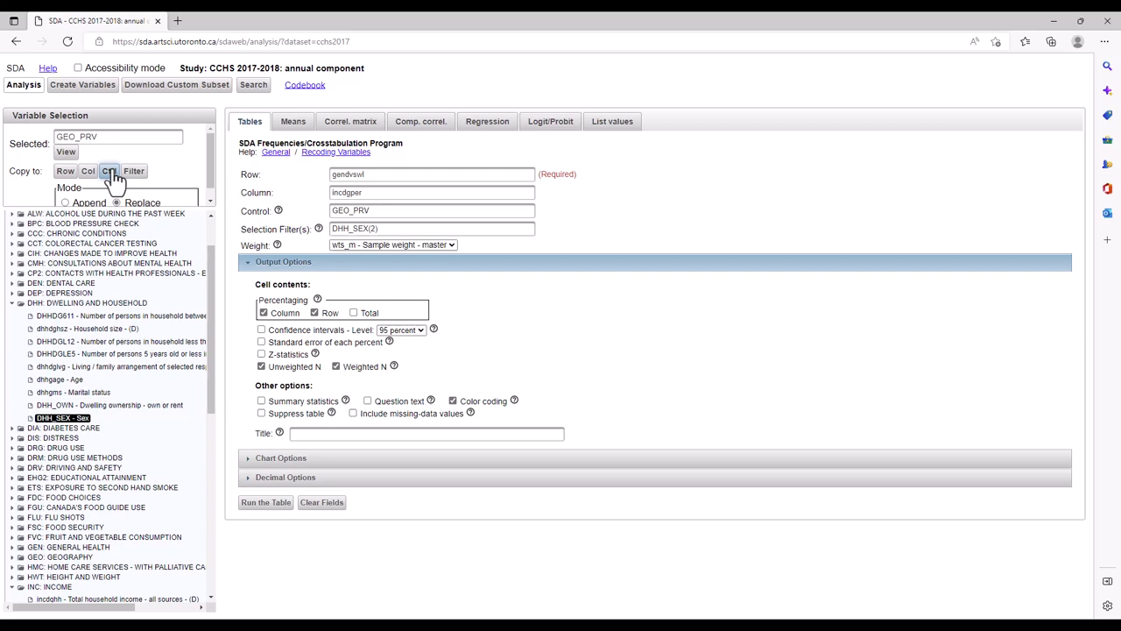
mouse_move(266, 501)
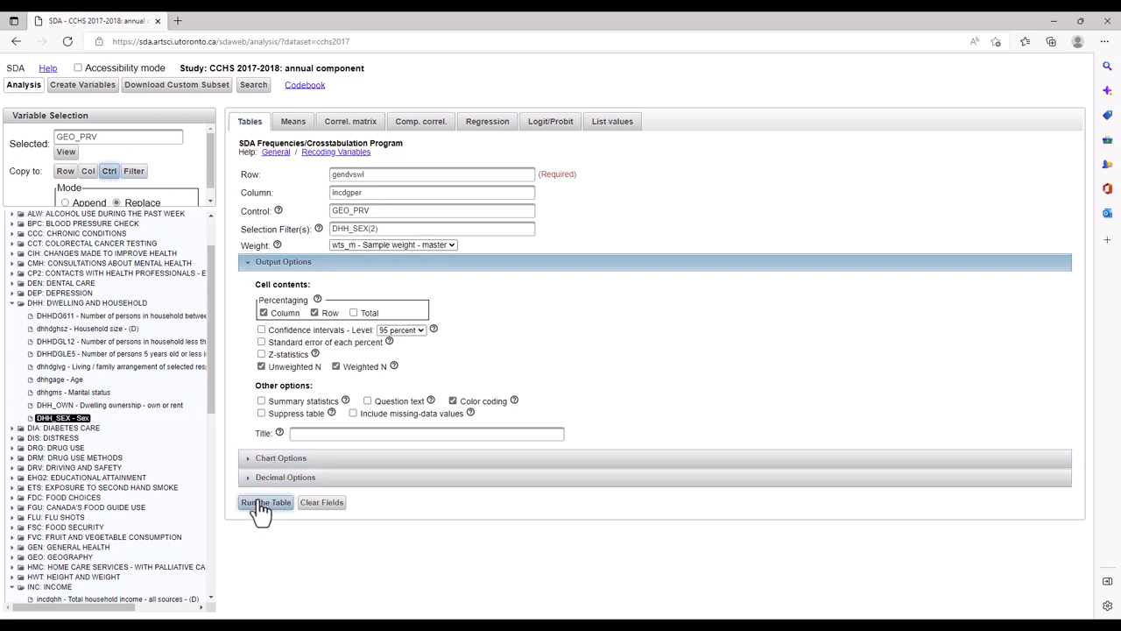
- Run the table and review the province-split tables, beginning with Newfoundland and Labrador, and the chart
click(266, 501)
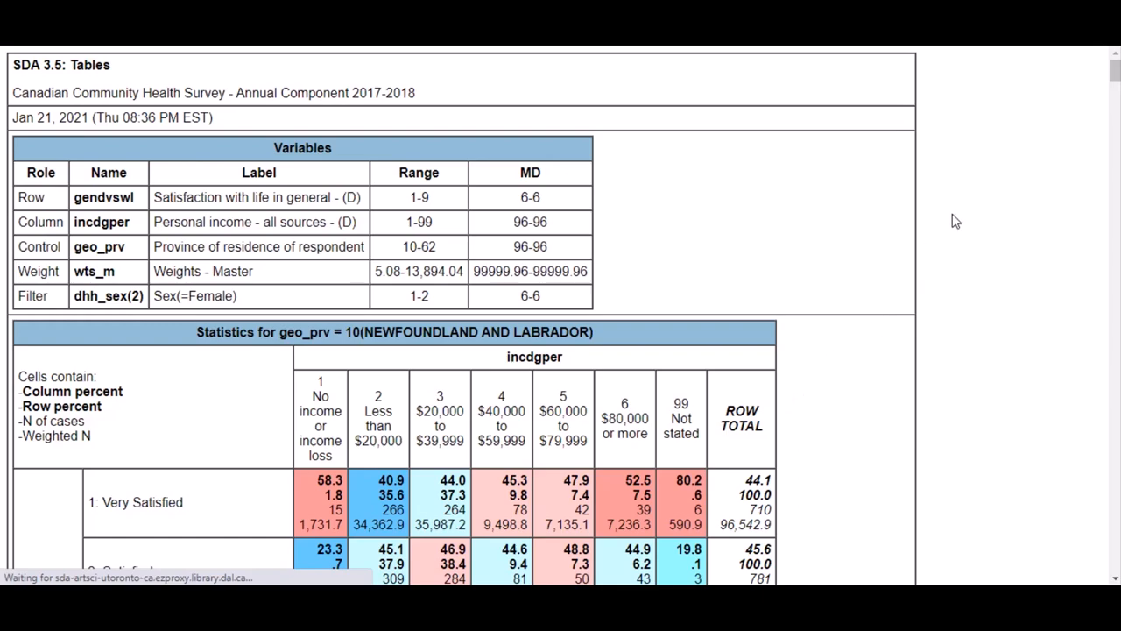
scroll(down, 3)
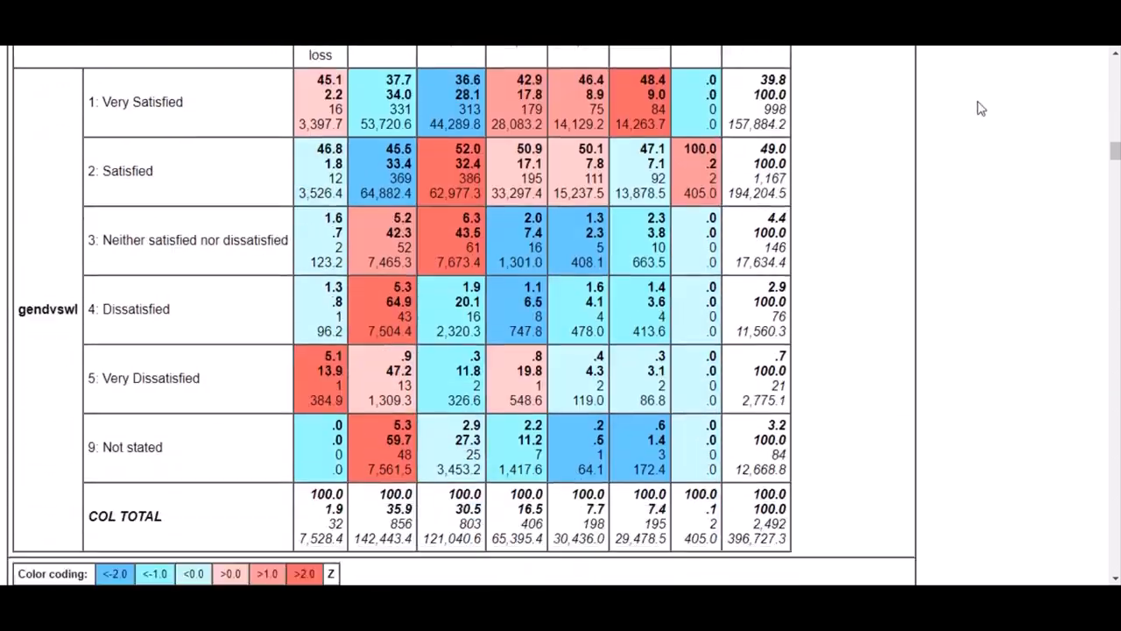
scroll(down, 3)
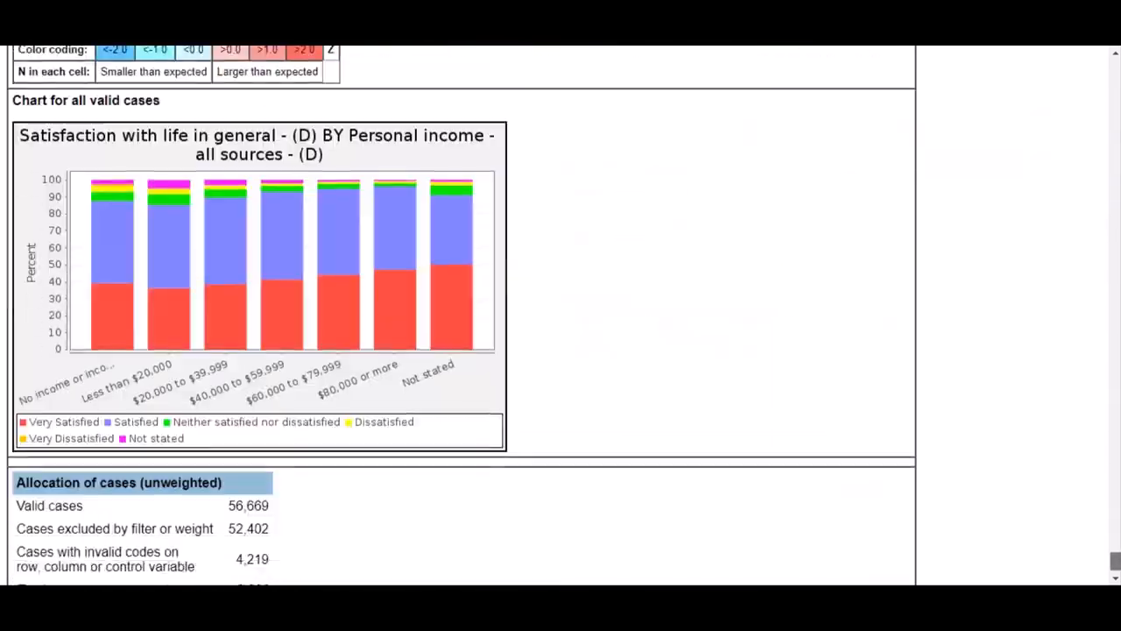